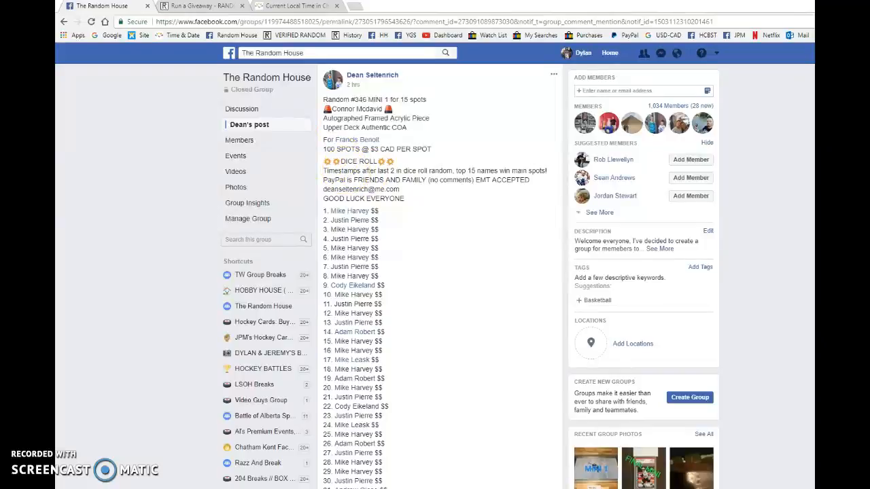
# Roll 3d6 from the Roll Dice dropdown to fill in Total Rounds
pyautogui.click(204, 7)
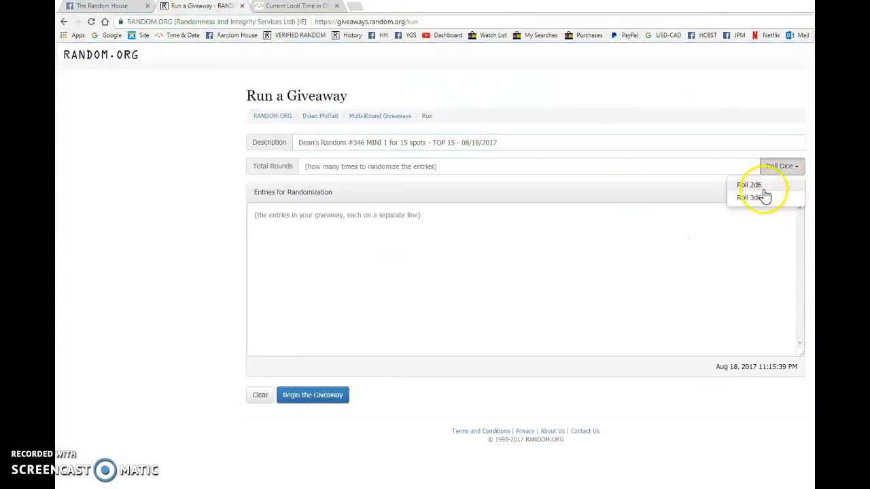
pyautogui.click(750, 185)
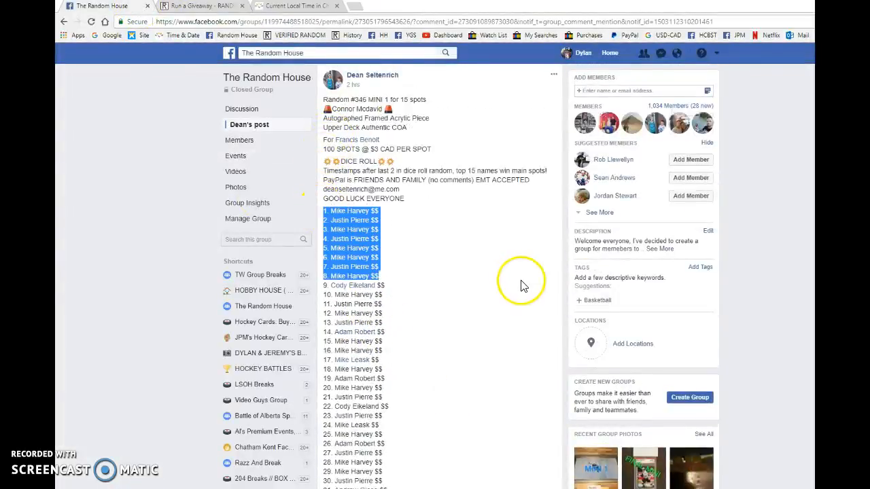
# Scroll through the Facebook post's 100 entries, copying the list before reaching the comments
pyautogui.scroll(-3)
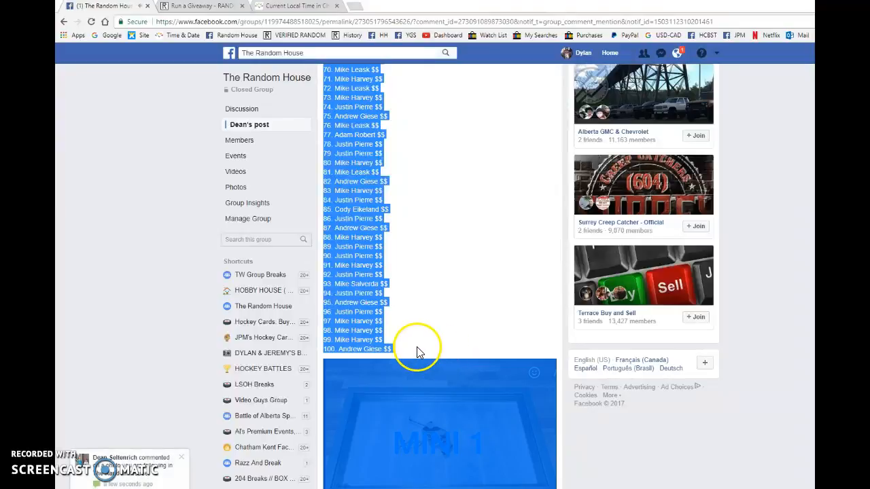
pyautogui.scroll(3)
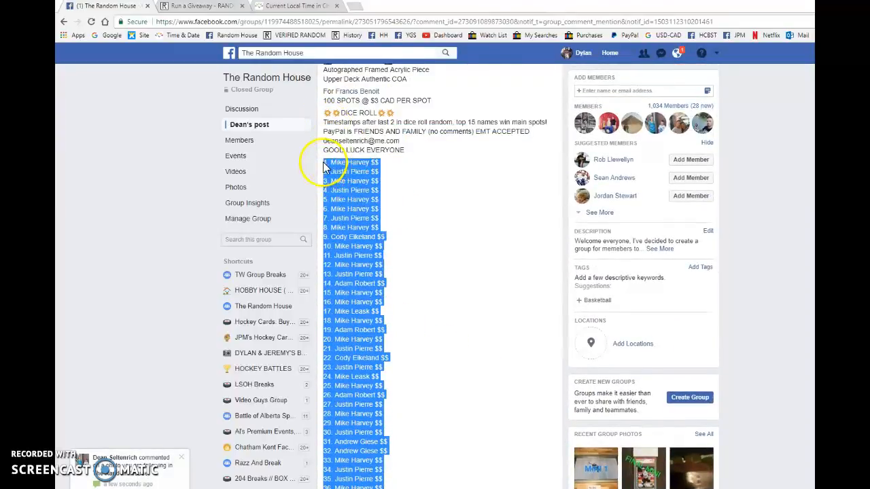
pyautogui.scroll(-3)
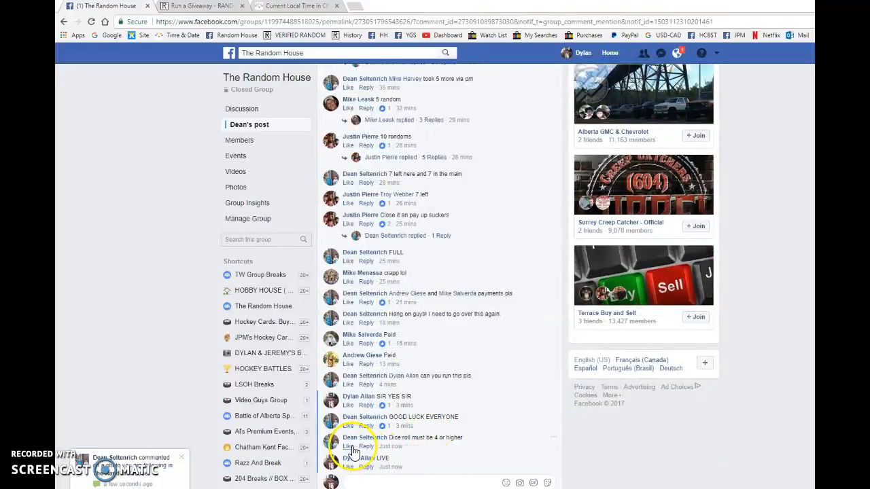
# Paste the 100 copied entries into RANDOM.ORG and start the giveaway
pyautogui.click(204, 5)
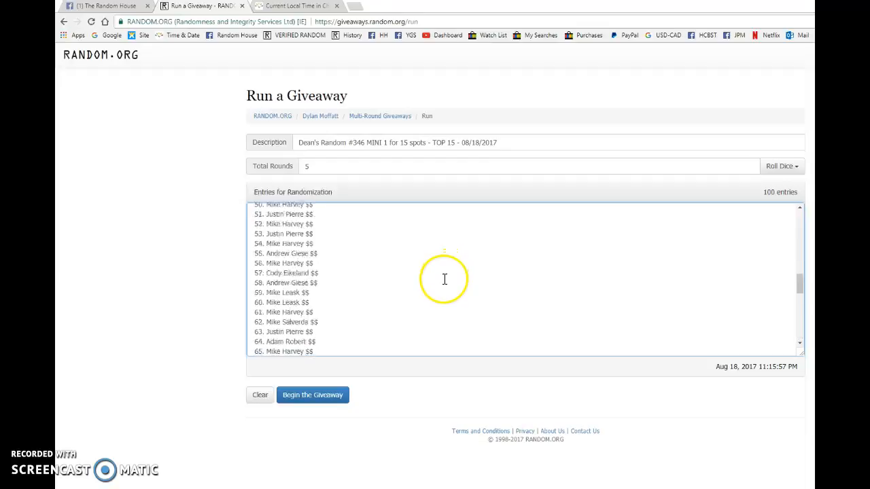
pyautogui.click(312, 395)
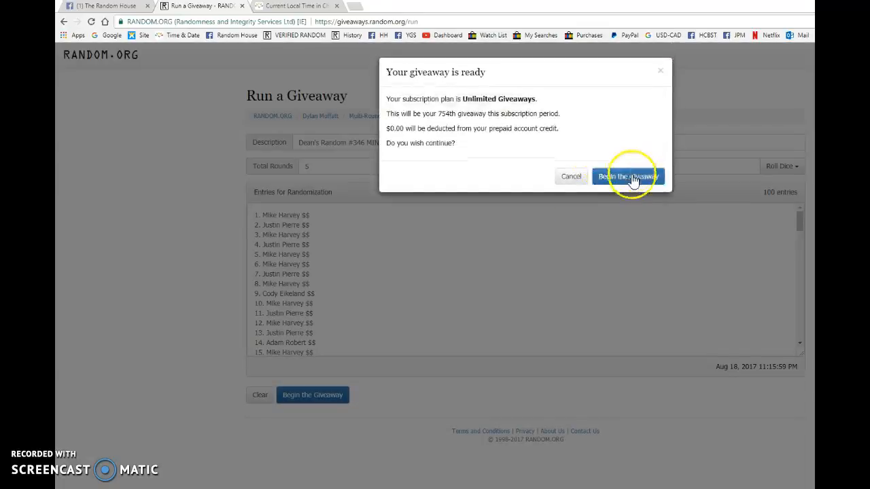
pyautogui.click(628, 175)
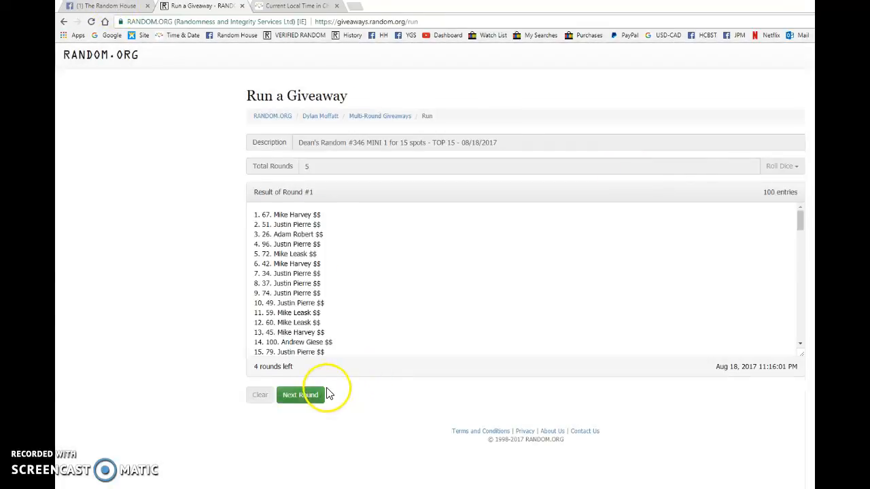
# Run rounds two to four, then post the timestamp and '1 rounds left' on Facebook
pyautogui.click(300, 395)
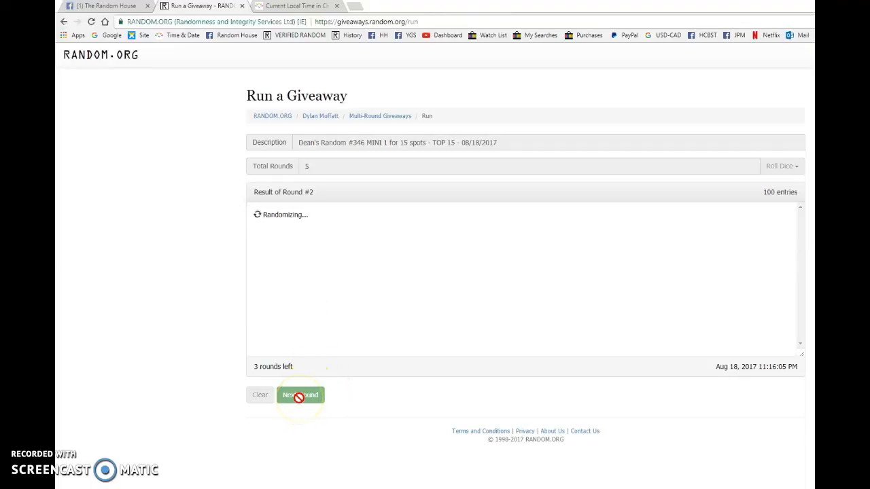
pyautogui.click(301, 394)
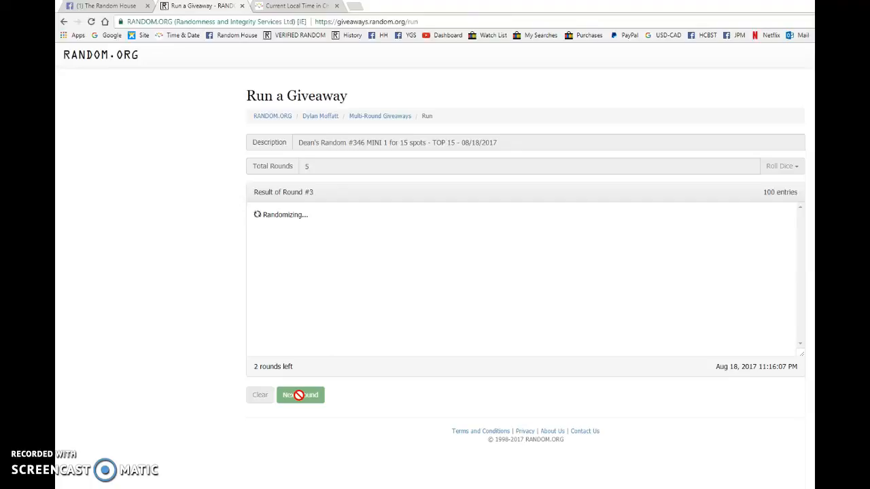
pyautogui.click(300, 395)
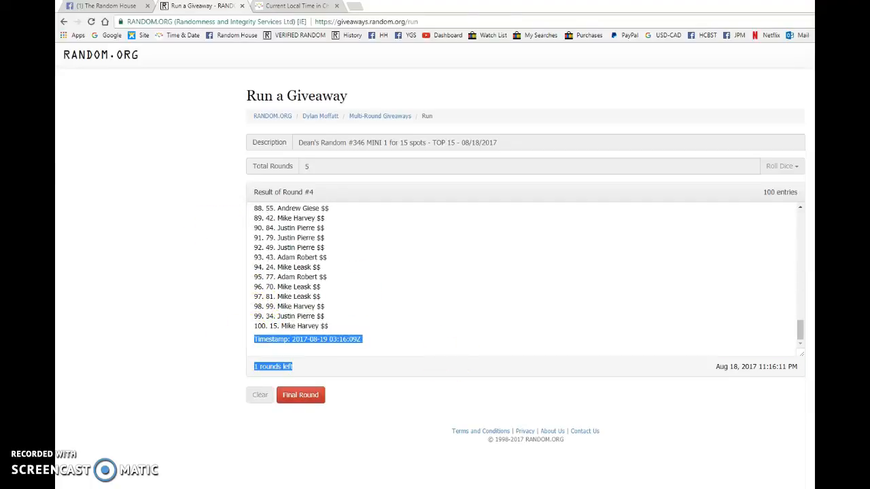
pyautogui.click(102, 6)
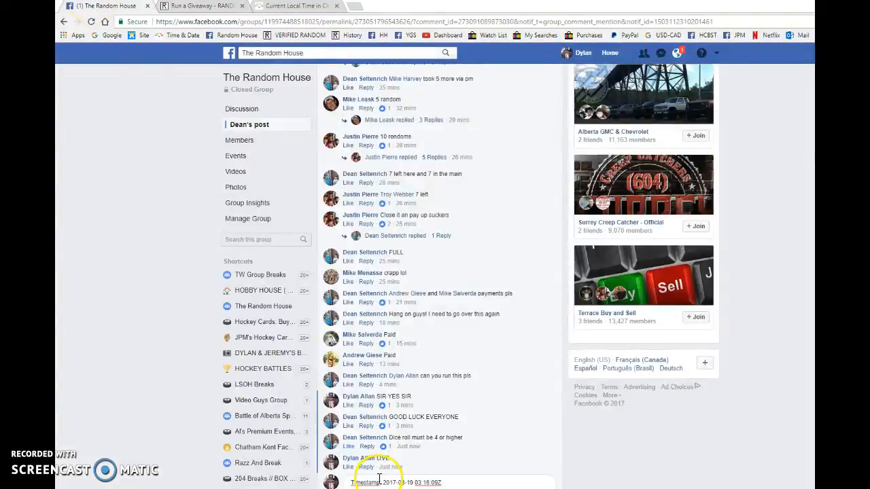
pyautogui.moveTo(512, 448)
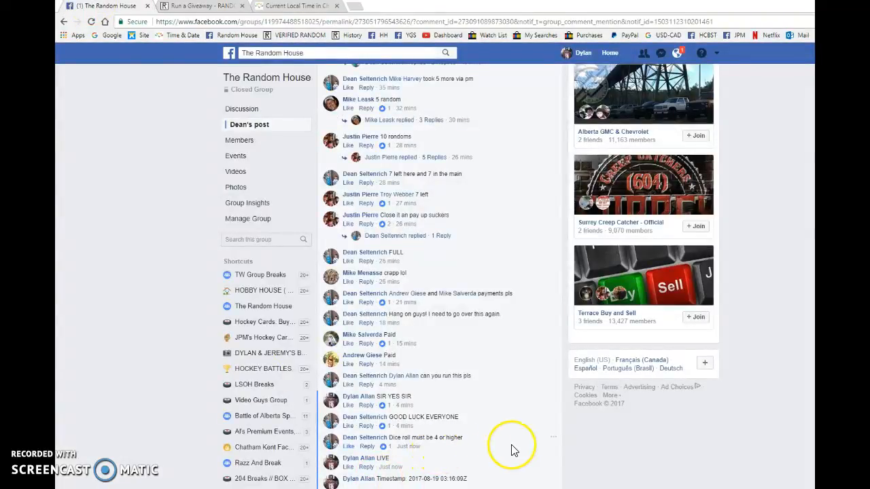
pyautogui.scroll(-3)
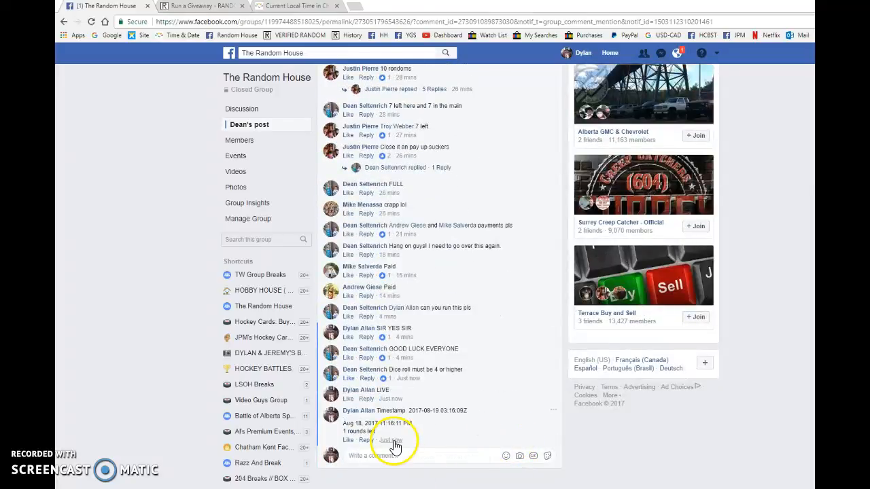
# Run the Final Round and scroll to the top of the Completed result list
pyautogui.click(200, 5)
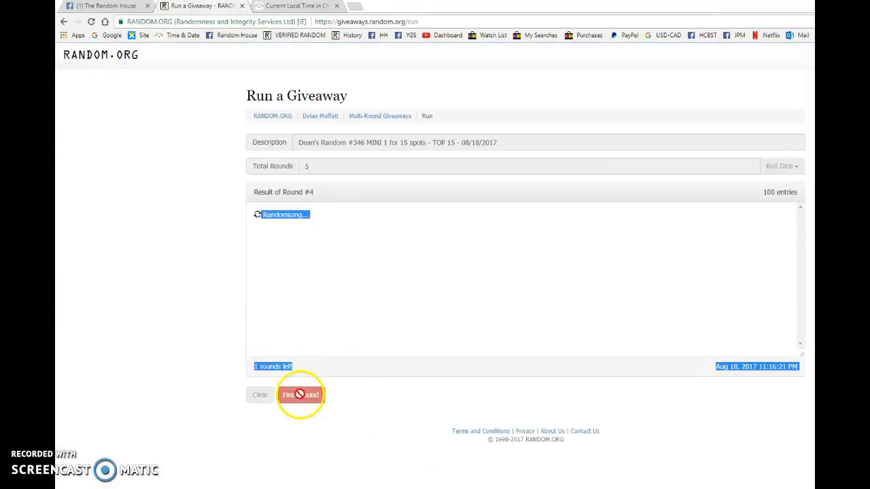
pyautogui.click(300, 395)
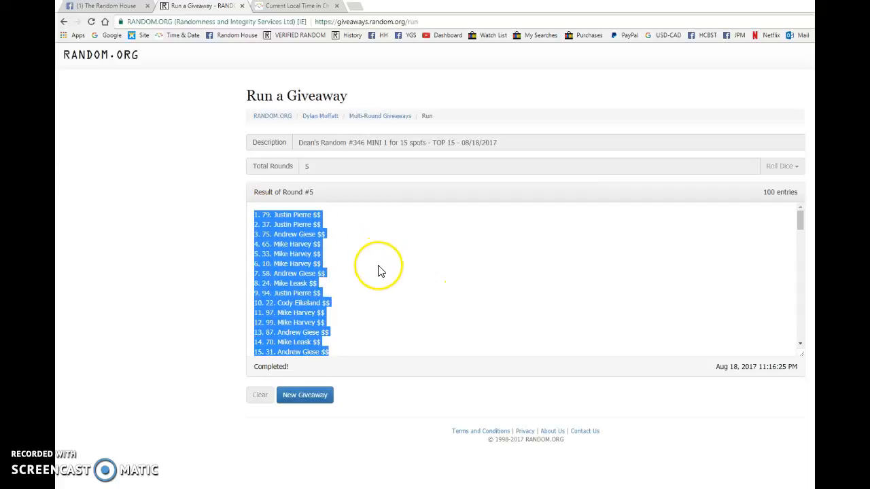
pyautogui.scroll(-3)
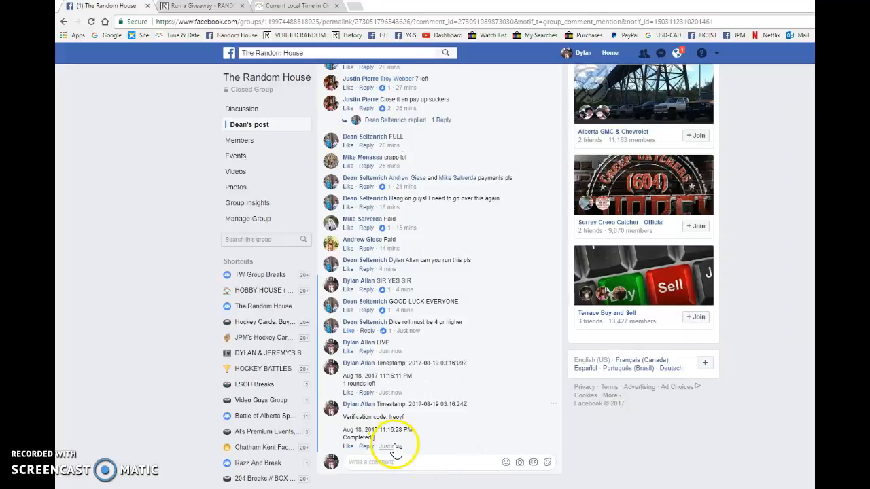
# Post the final timestamp, verification code and results on Facebook, then comment 'DONE'
pyautogui.click(197, 6)
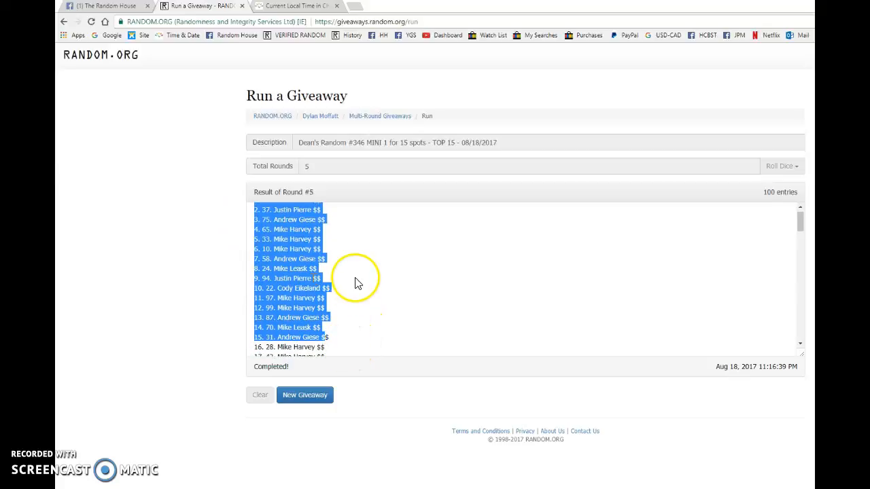
pyautogui.click(105, 6)
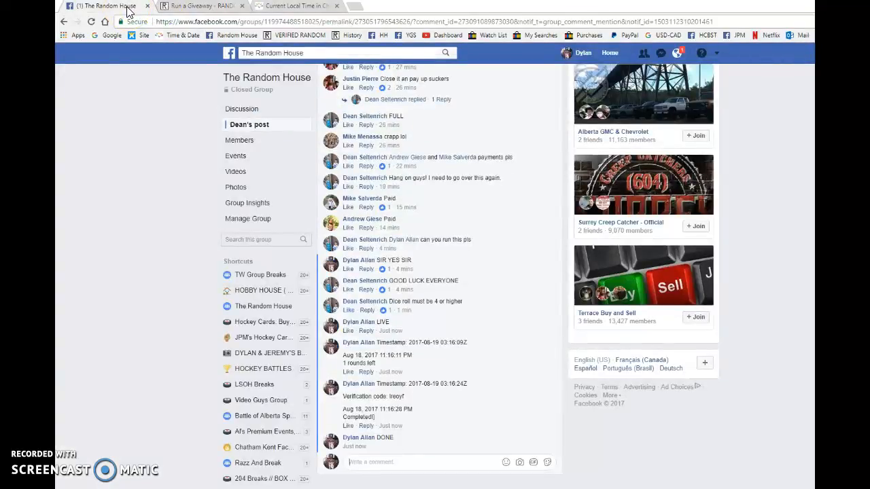